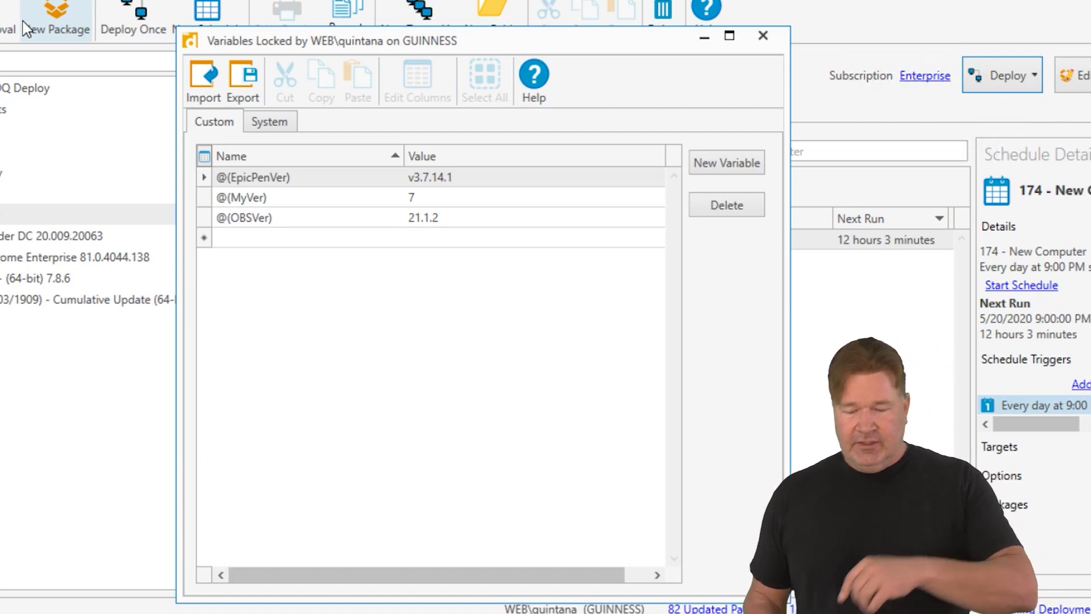
{"action": "mouse_move", "coordinate": [296, 357]}
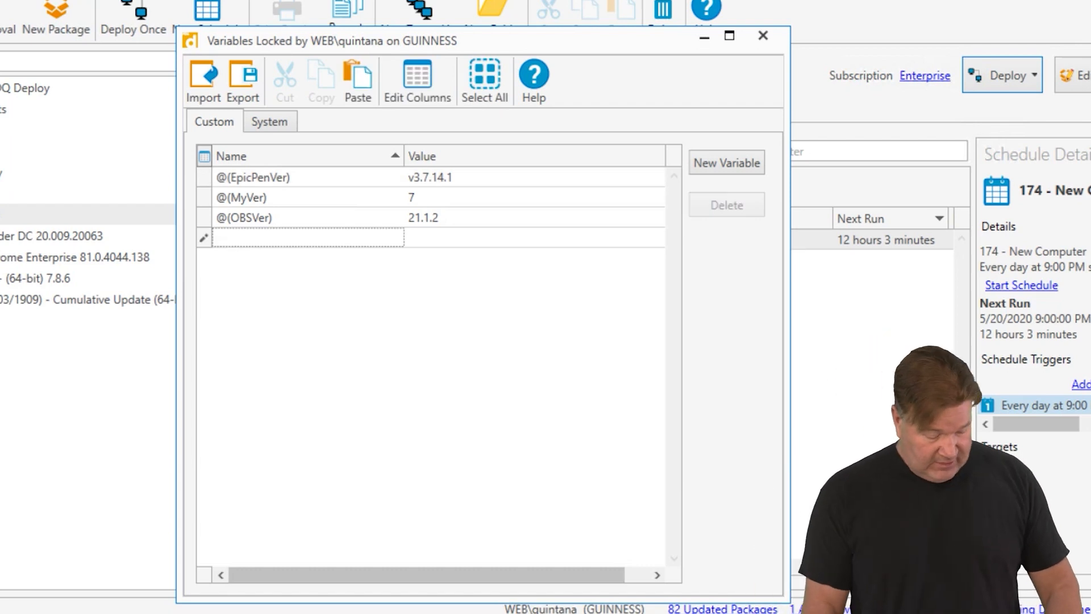
Step: Enter RebootMsg as the name of the new custom variable row
{"action": "type", "text": "REboot"}
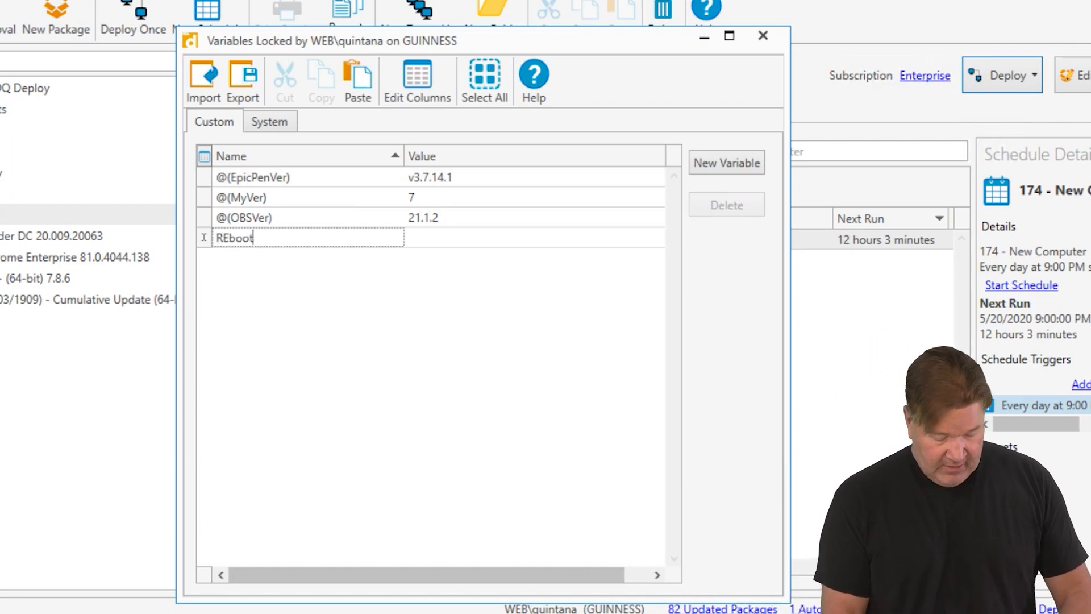
{"action": "type", "text": "Msg"}
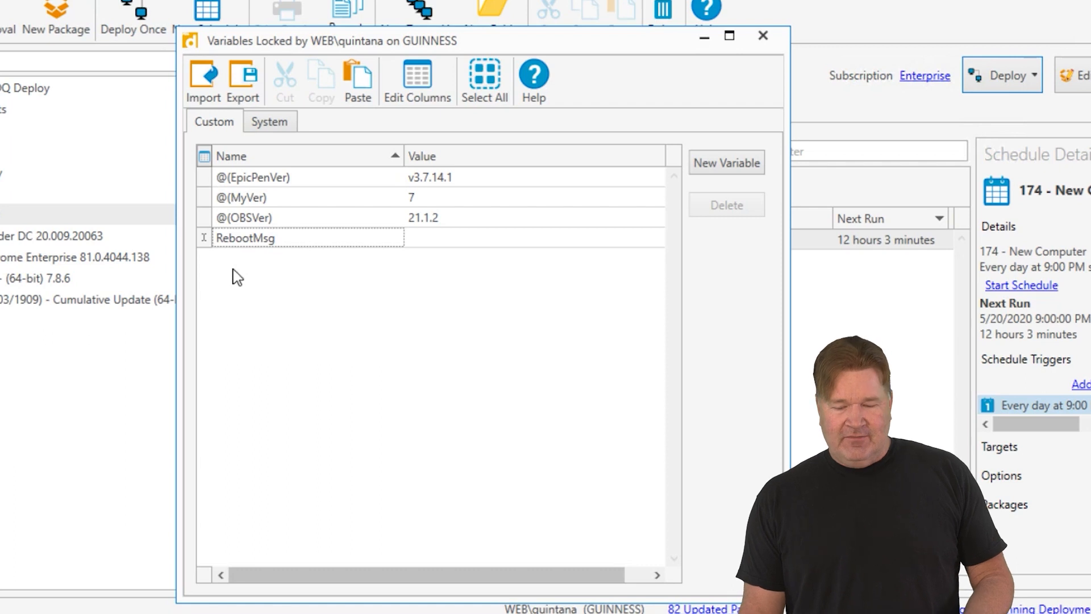
{"action": "mouse_move", "coordinate": [433, 249]}
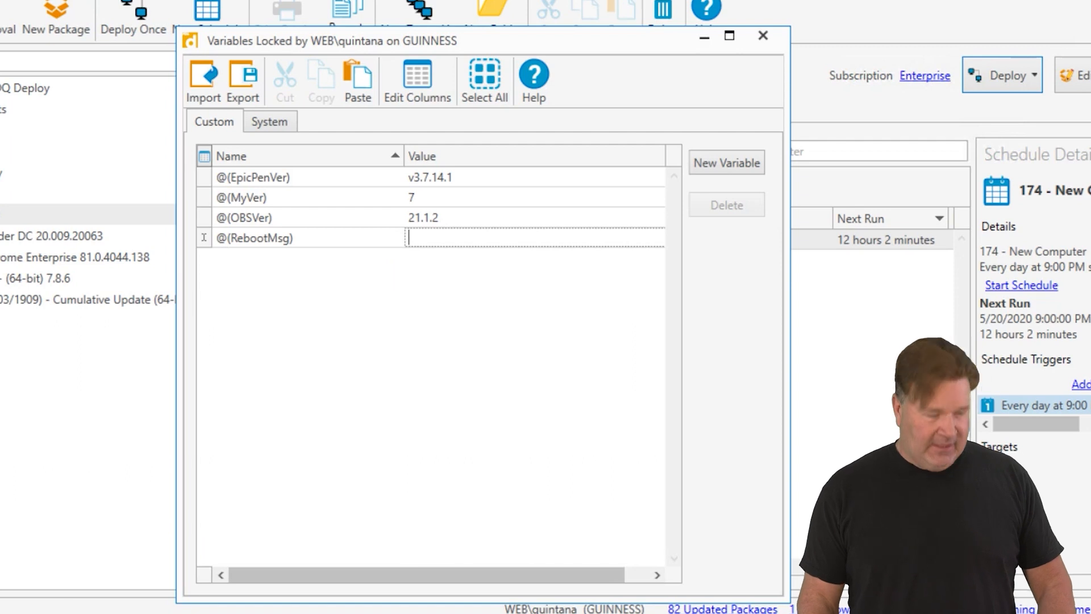
Step: Enter the value "I dare you to save your work!!!" for @(RebootMsg)
{"action": "type", "text": "I dare"}
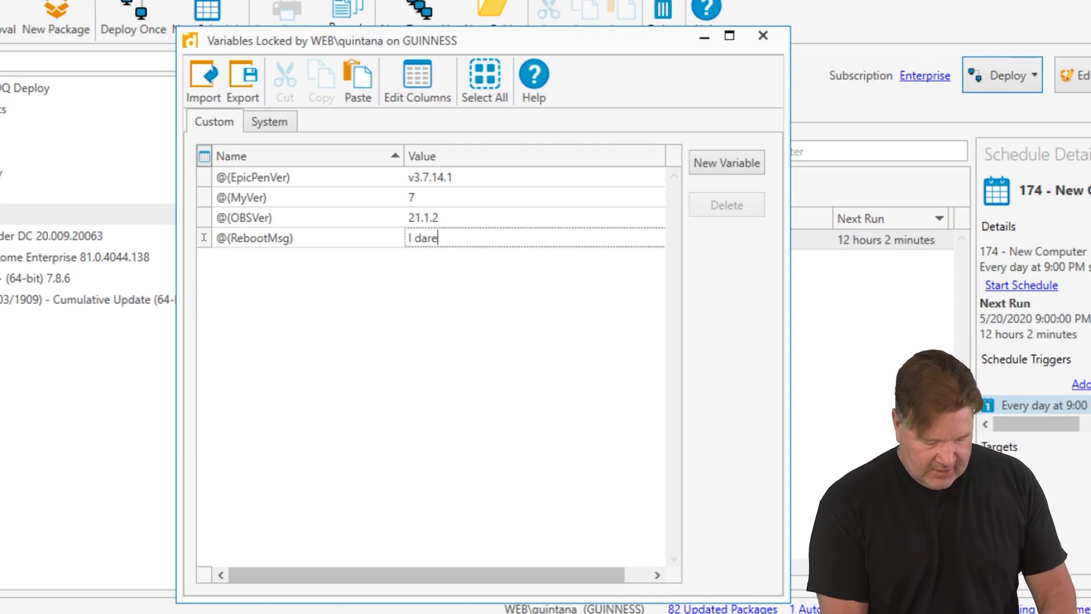
{"action": "type", "text": "you to sav"}
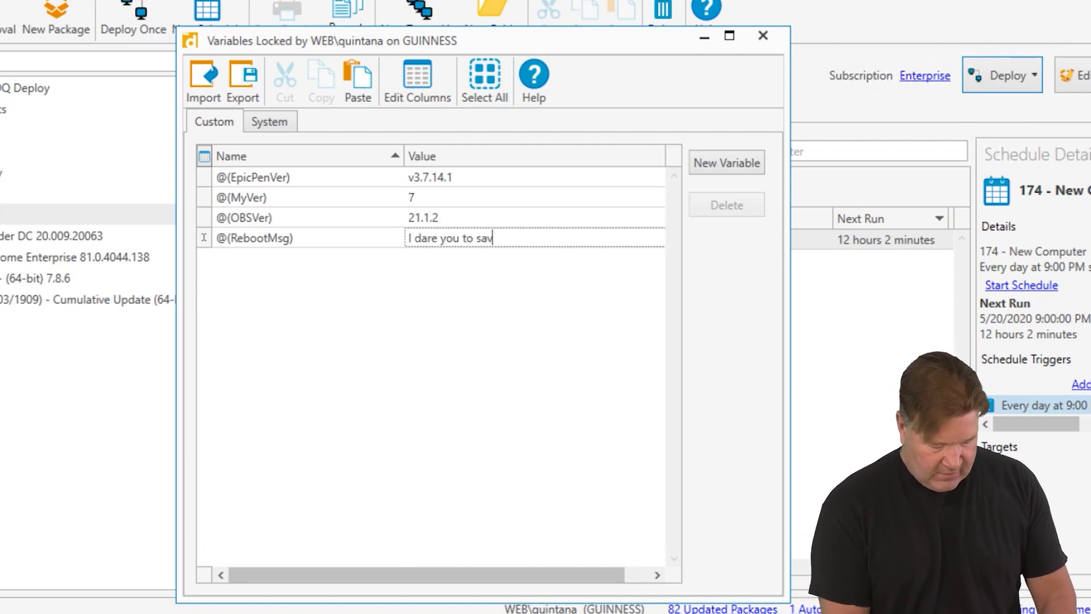
{"action": "type", "text": "e your work"}
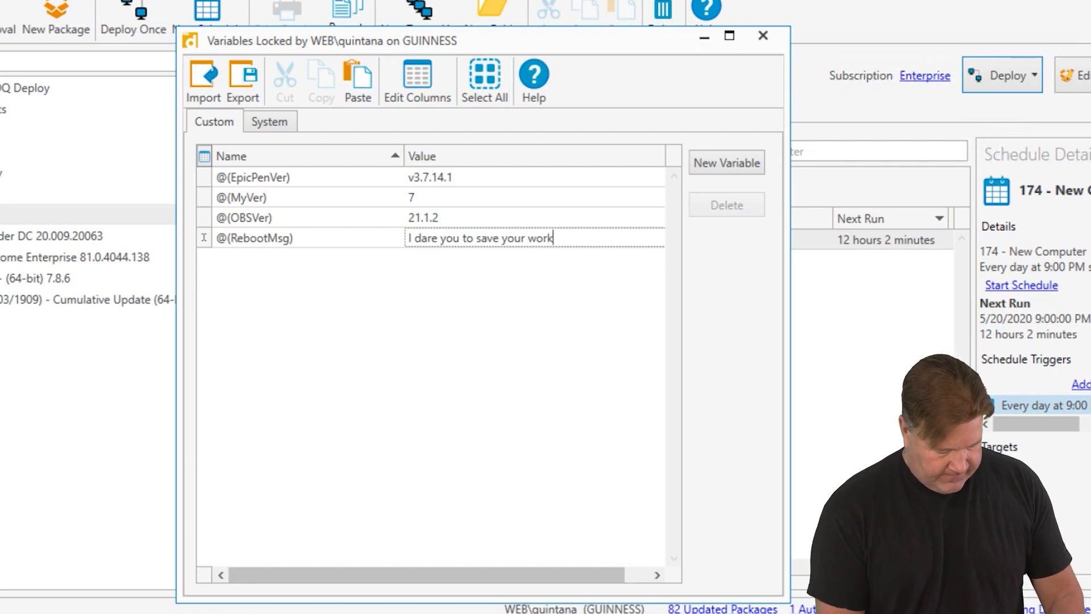
{"action": "type", "text": "!!!"}
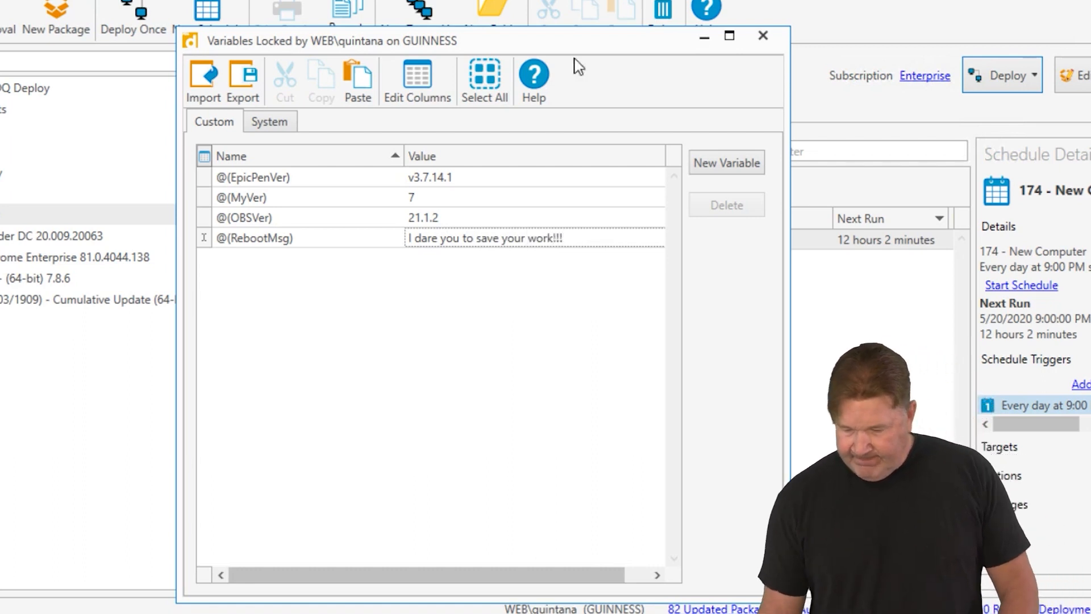
{"action": "mouse_move", "coordinate": [624, 331]}
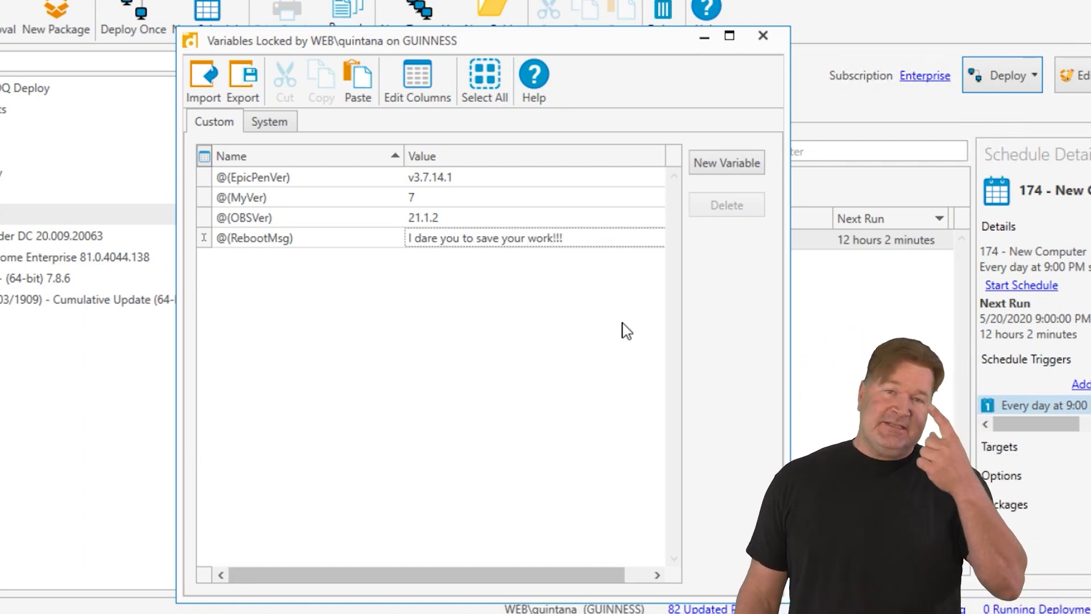
{"action": "mouse_move", "coordinate": [439, 268]}
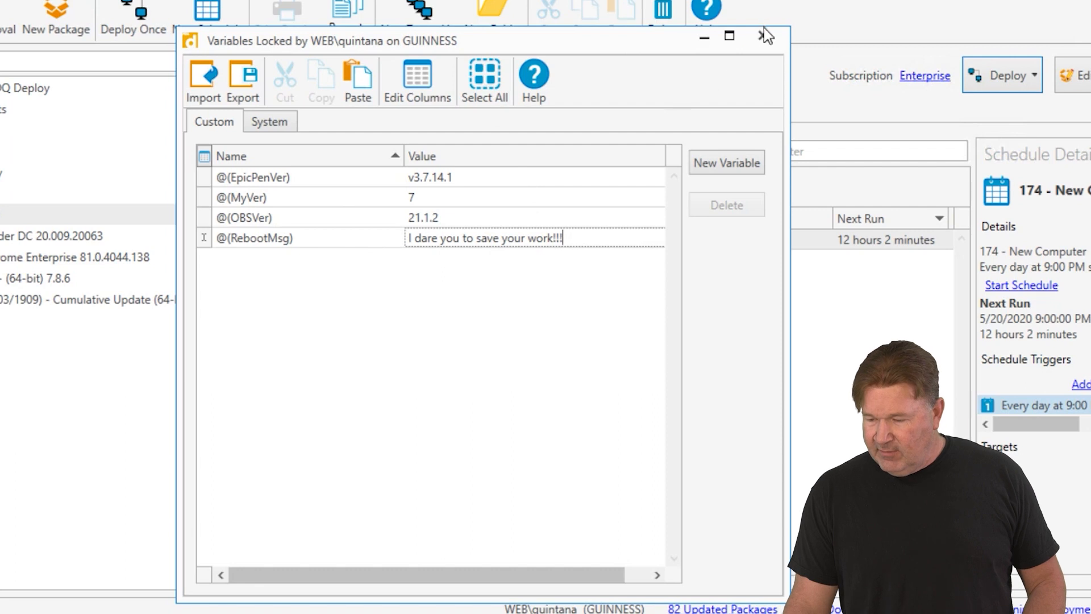
Step: Close the Variables window and select the 7-Zip 19.00 package in the tree
{"action": "left_click", "coordinate": [764, 36]}
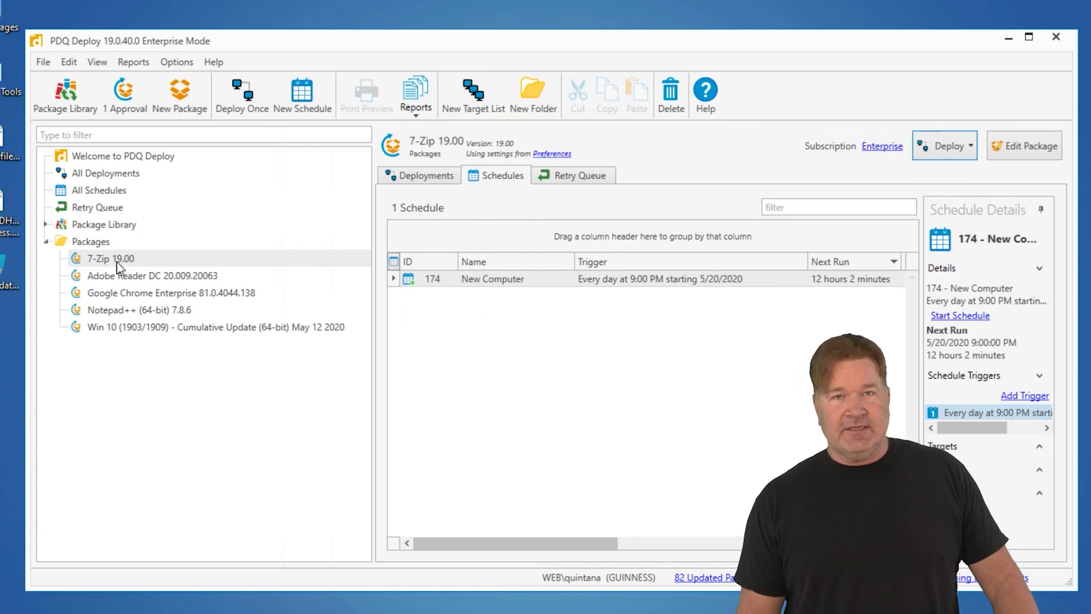
{"action": "left_click", "coordinate": [109, 258]}
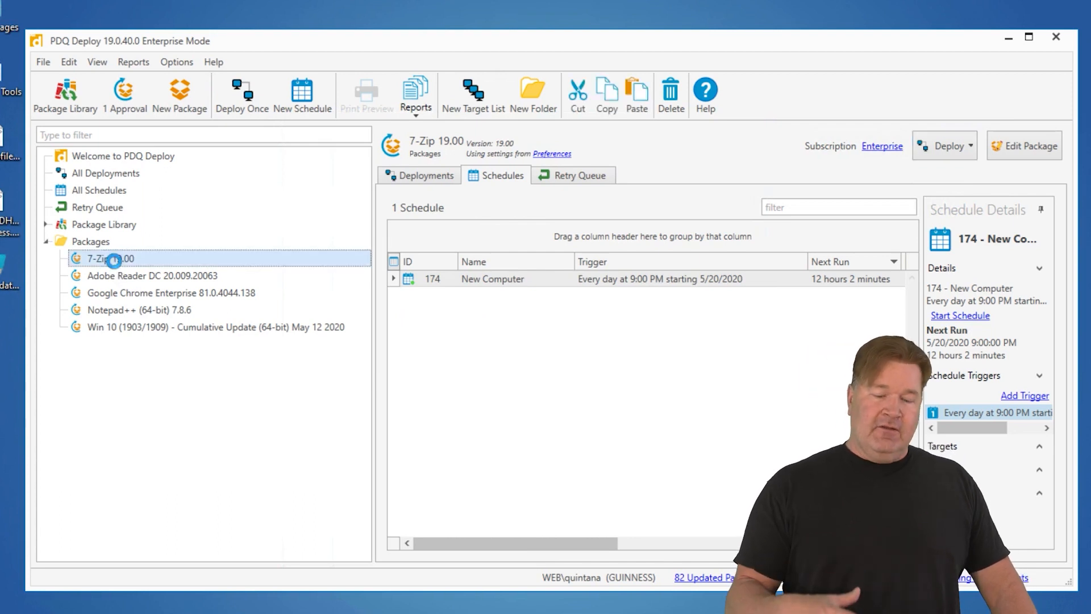
Step: Add a Reboot step under Post-Steps of the 7-Zip 19.00 package
{"action": "double_click", "coordinate": [108, 258]}
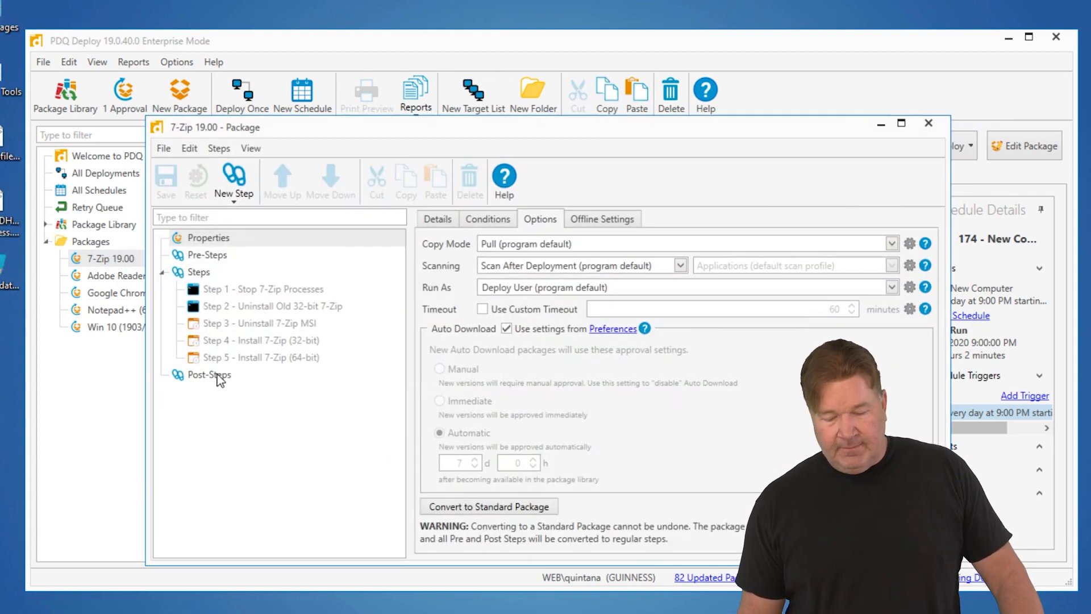
{"action": "left_click", "coordinate": [209, 374]}
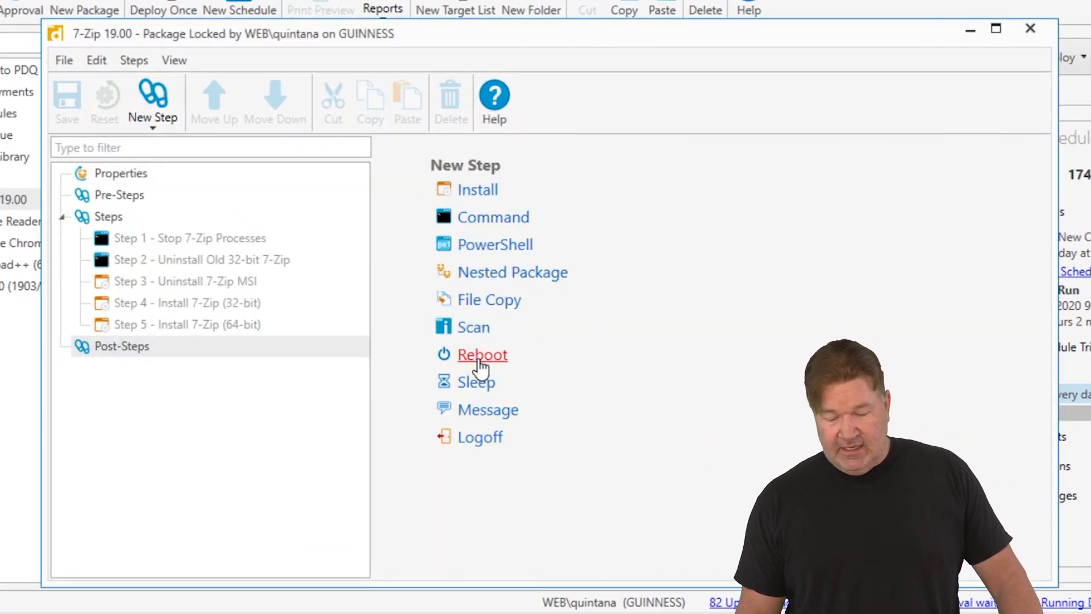
{"action": "left_click", "coordinate": [482, 354]}
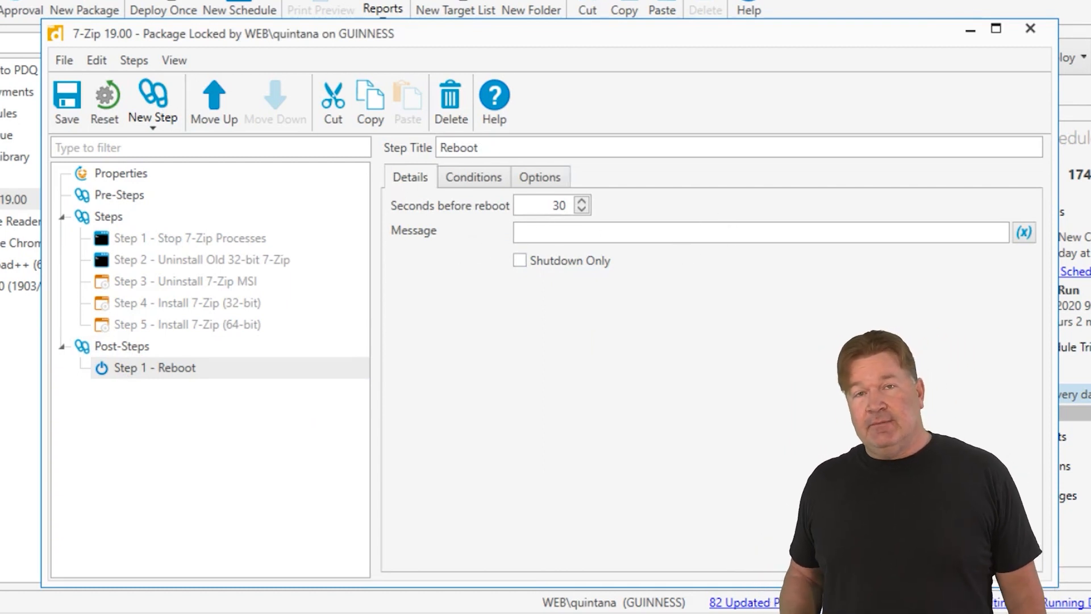
{"action": "mouse_move", "coordinate": [977, 231]}
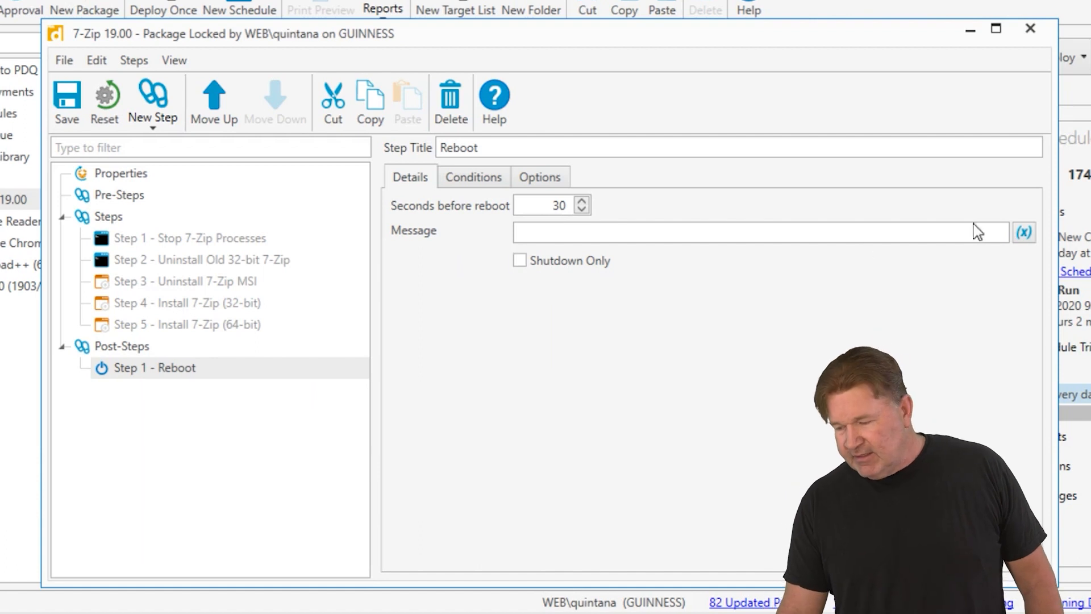
Step: Insert the custom variable @(RebootMsg) into the Reboot step's Message field
{"action": "left_click", "coordinate": [1023, 232]}
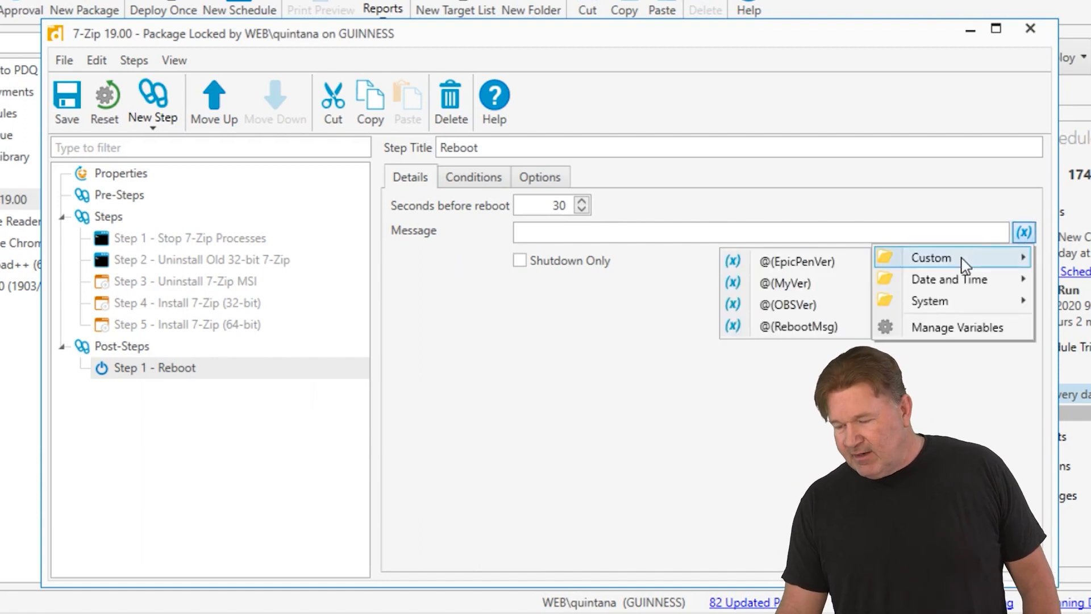
{"action": "left_click", "coordinate": [797, 326]}
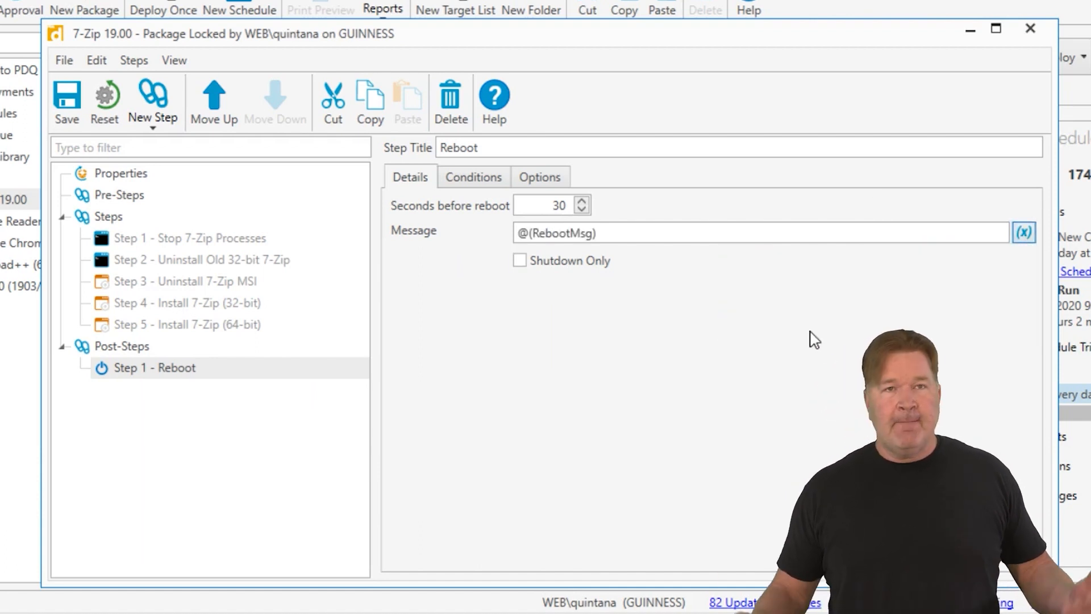